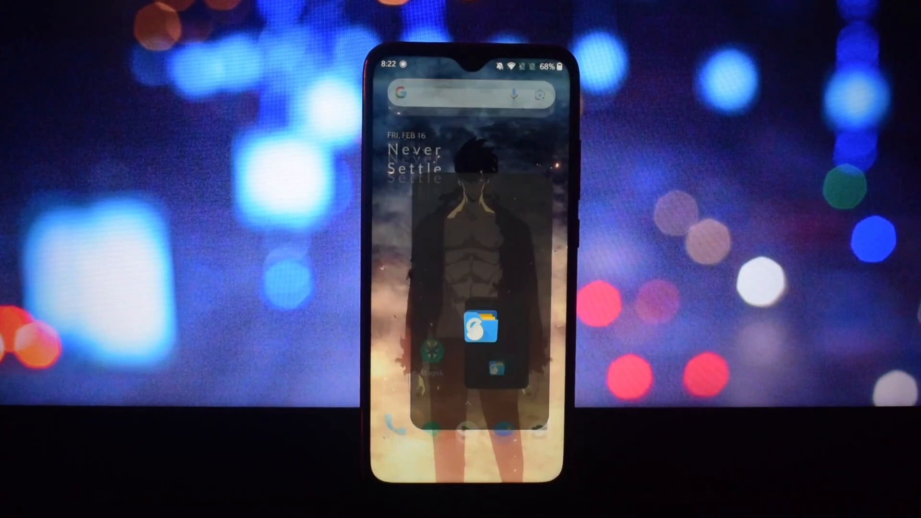
Step: Launch Magisk from the home screen to reach its Home page
left_click(482, 326)
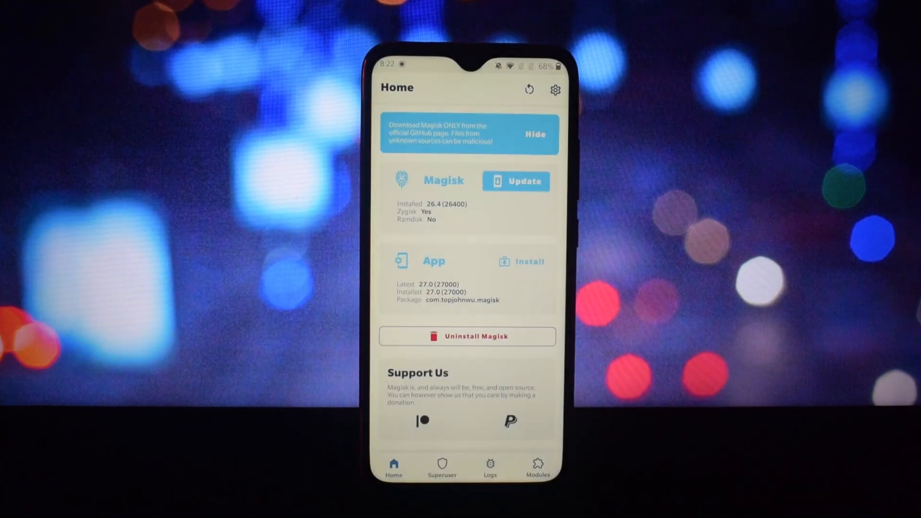
Step: Install the AxiosPro_v240118_OMF_.zip font module from the Download folder and confirm
left_click(537, 467)
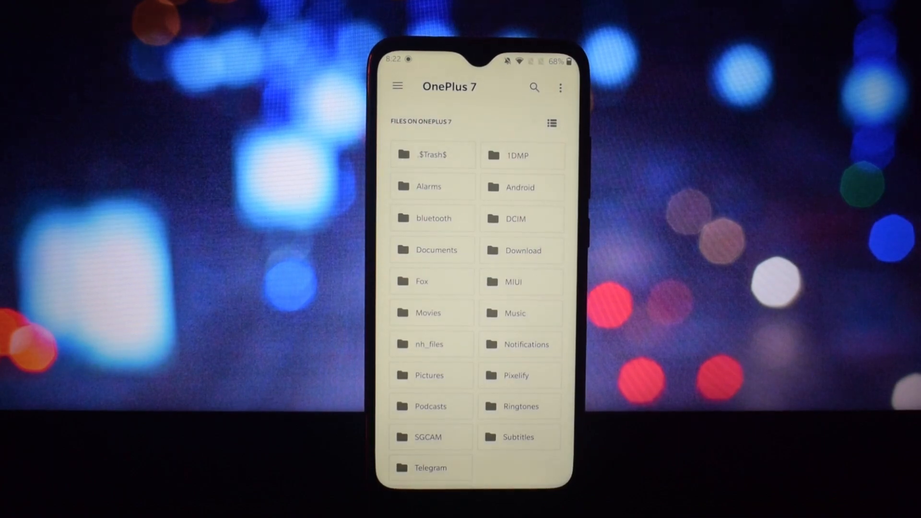
left_click(522, 251)
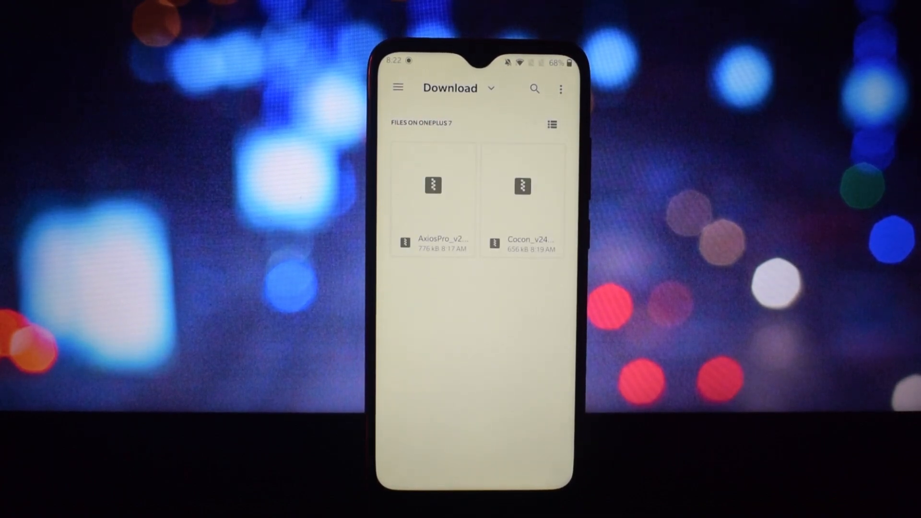
left_click(433, 186)
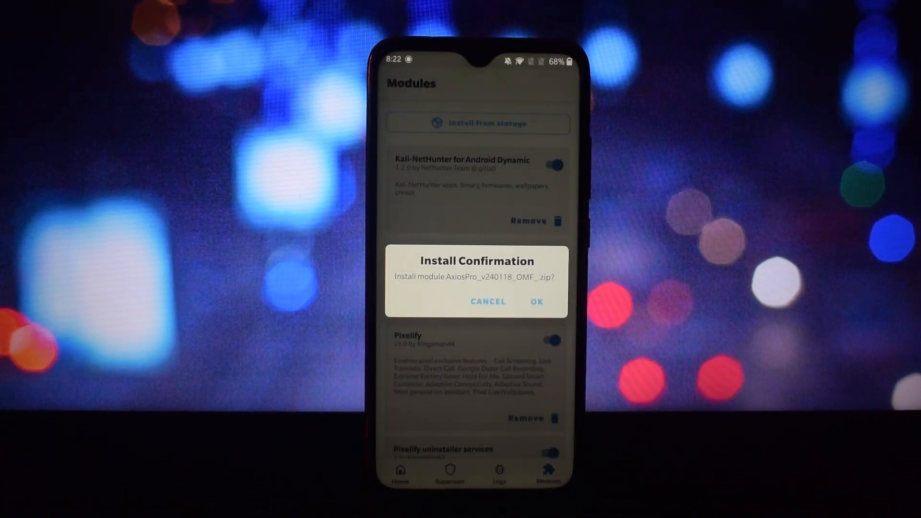
left_click(535, 301)
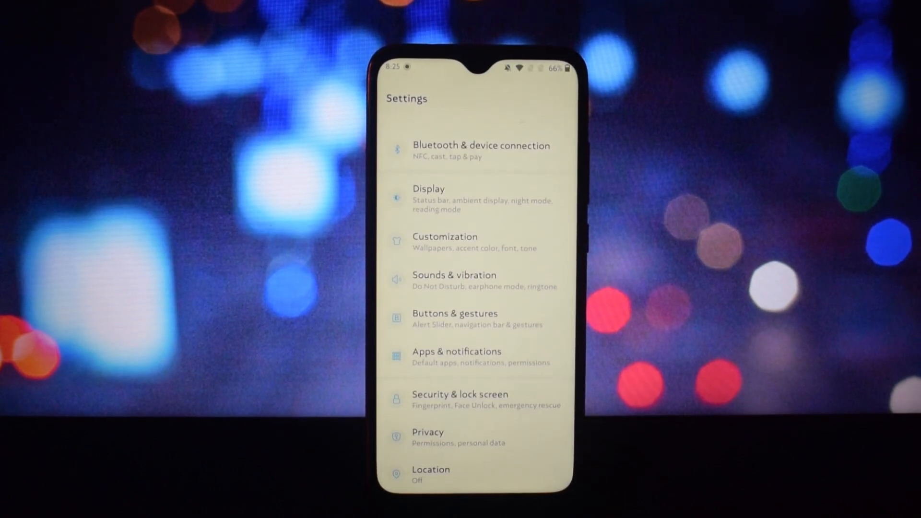
Step: Leave Settings and relaunch Magisk from the home screen
scroll("down", 3)
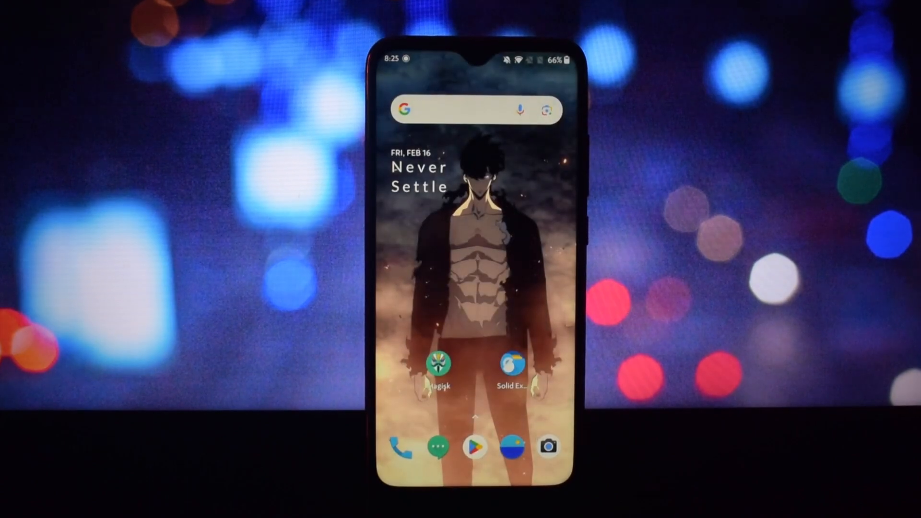
left_click(437, 365)
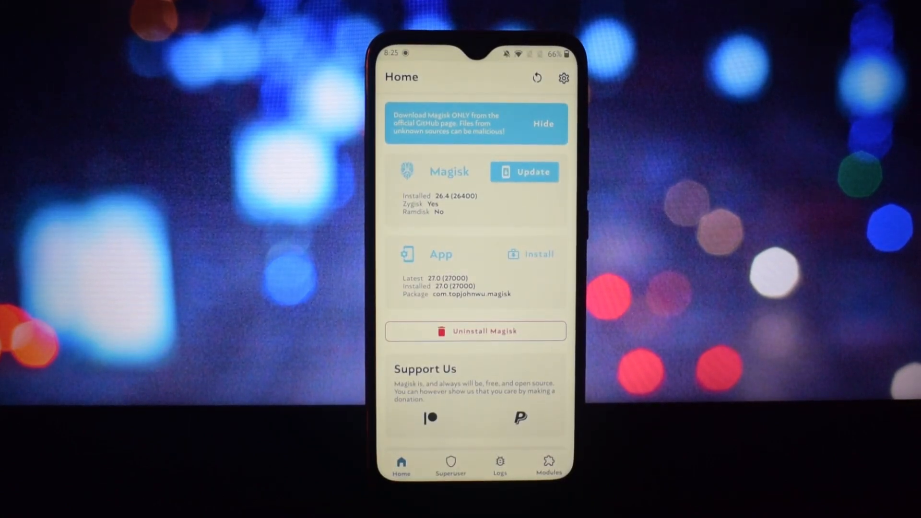
Step: Disable the [OMF] Axios Pro module and start installing another module from Download
left_click(548, 464)
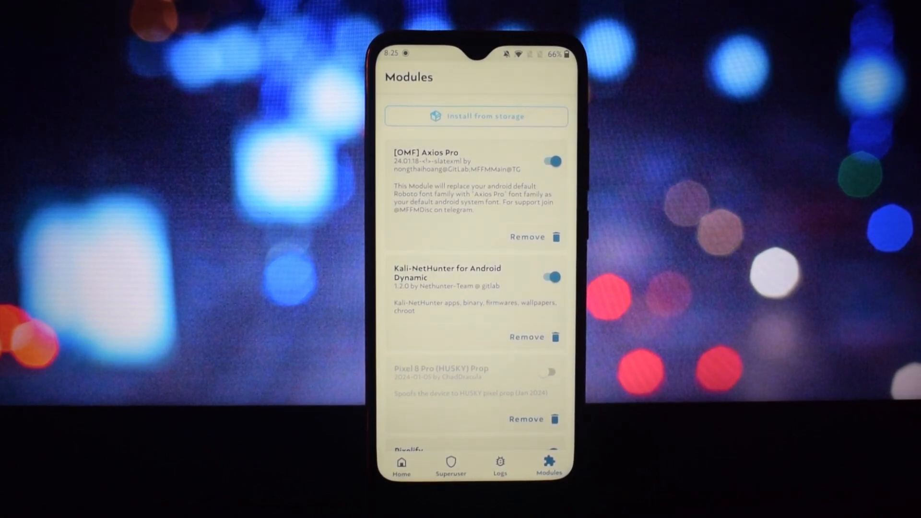
left_click(549, 161)
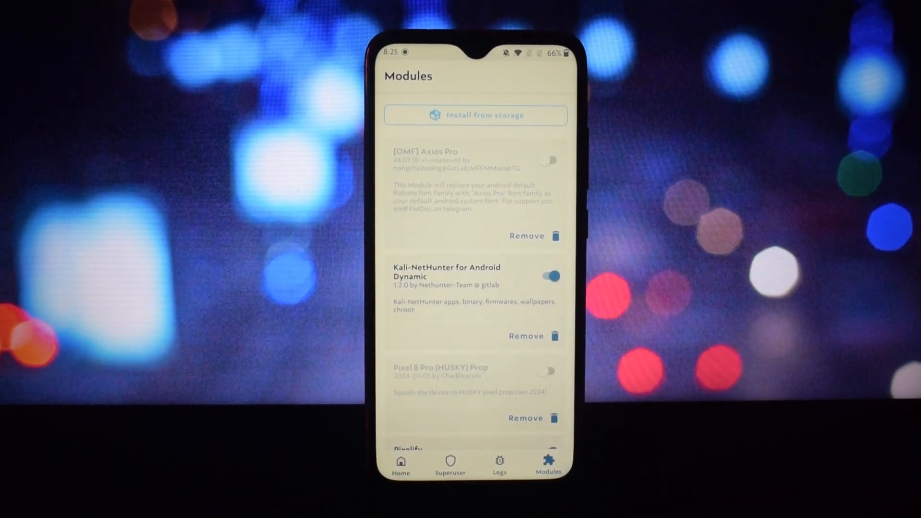
left_click(527, 236)
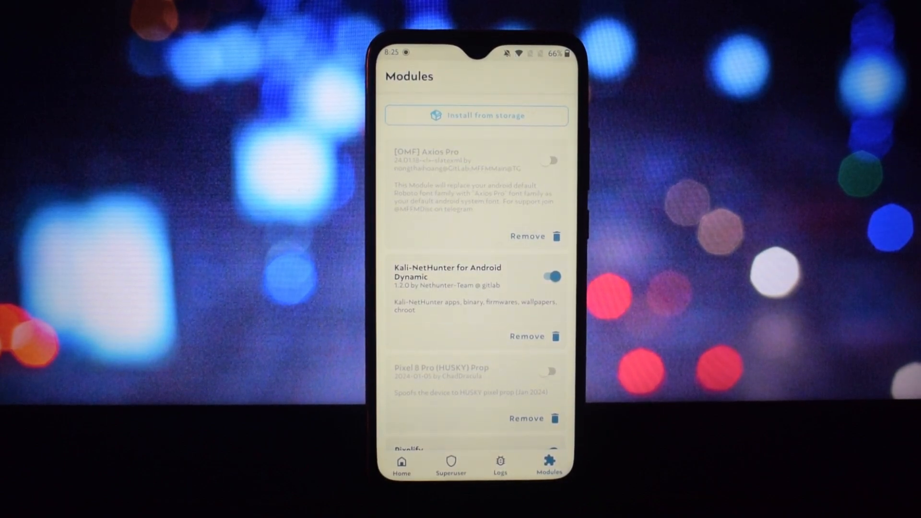
left_click(476, 115)
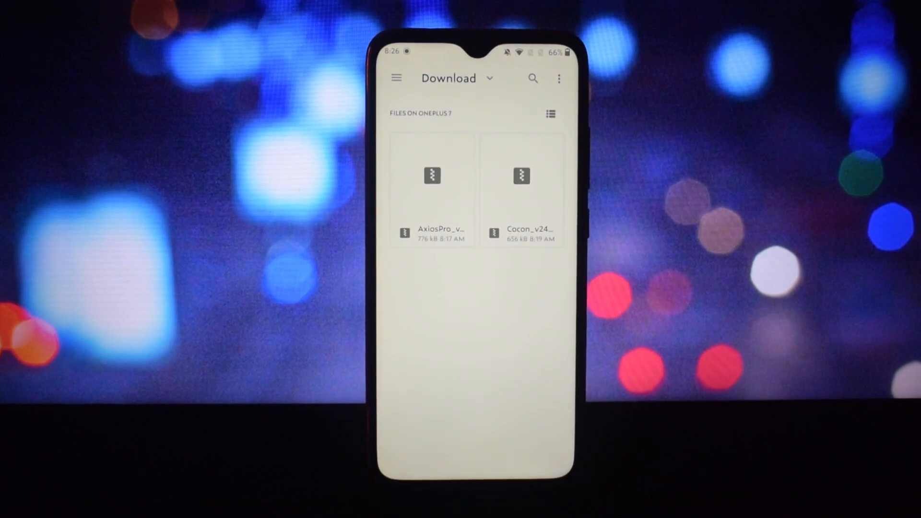
Step: Install the Cocon font module zip and reboot the phone to apply it
left_click(520, 177)
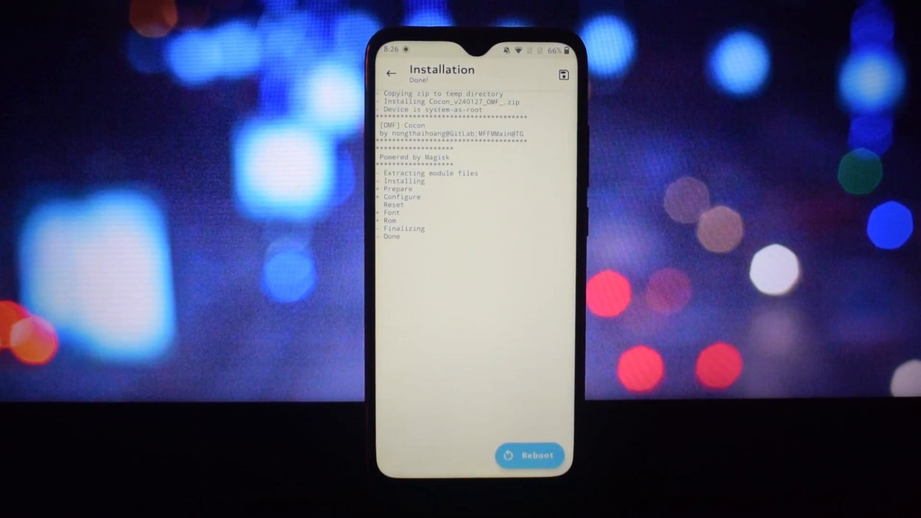
left_click(530, 454)
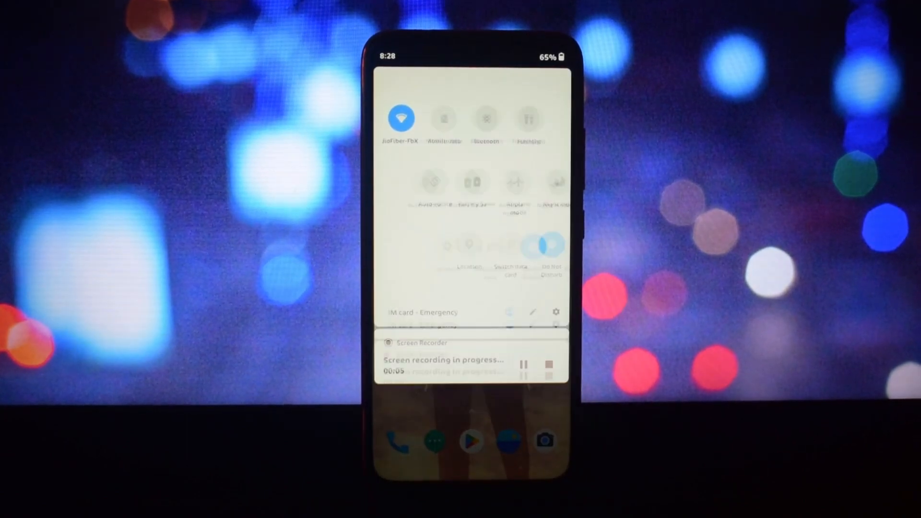
Step: Check the Settings list in the new Cocon font, then relaunch Magisk
left_click(555, 311)
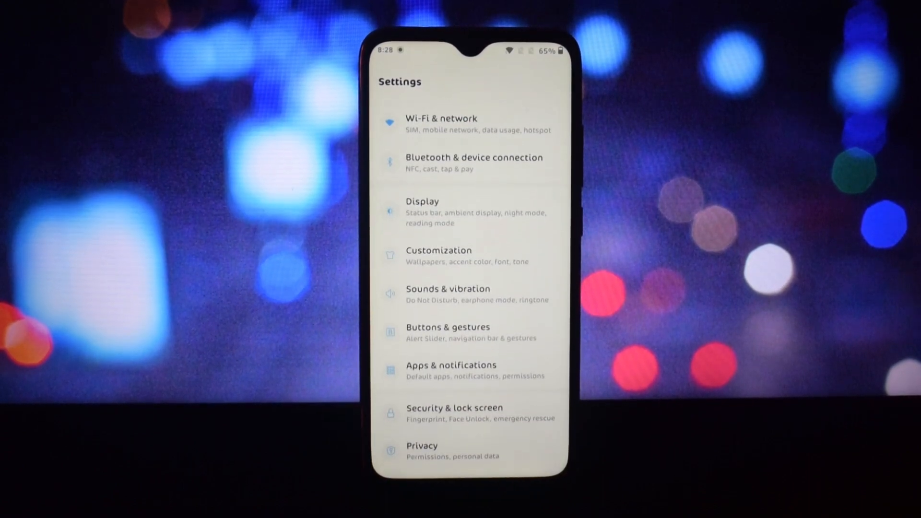
scroll("down", 3)
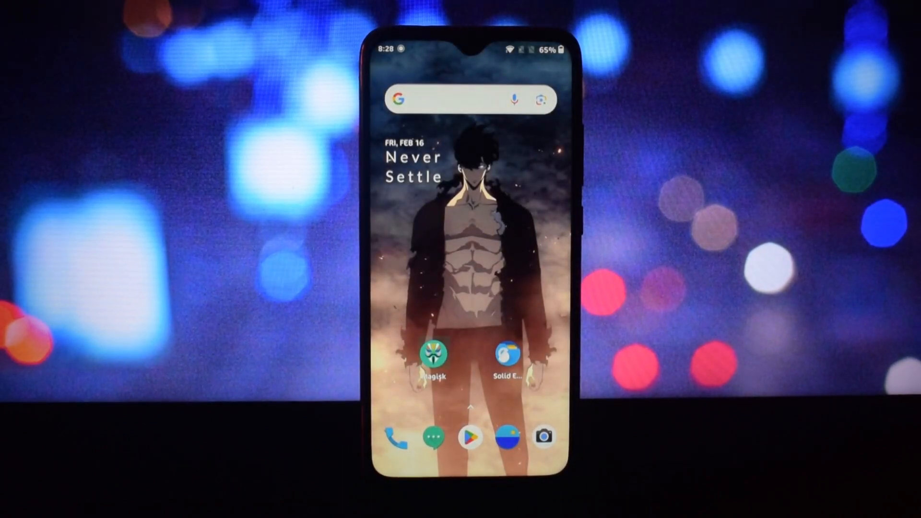
left_click(434, 352)
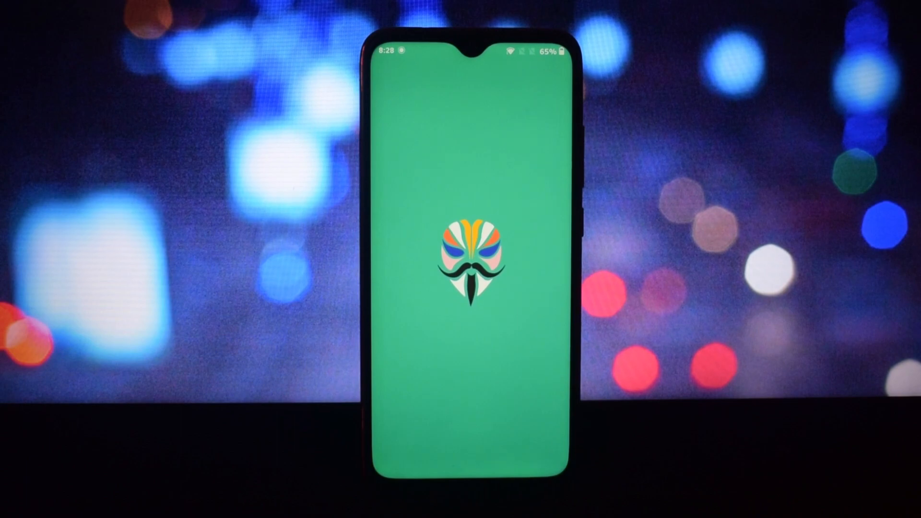